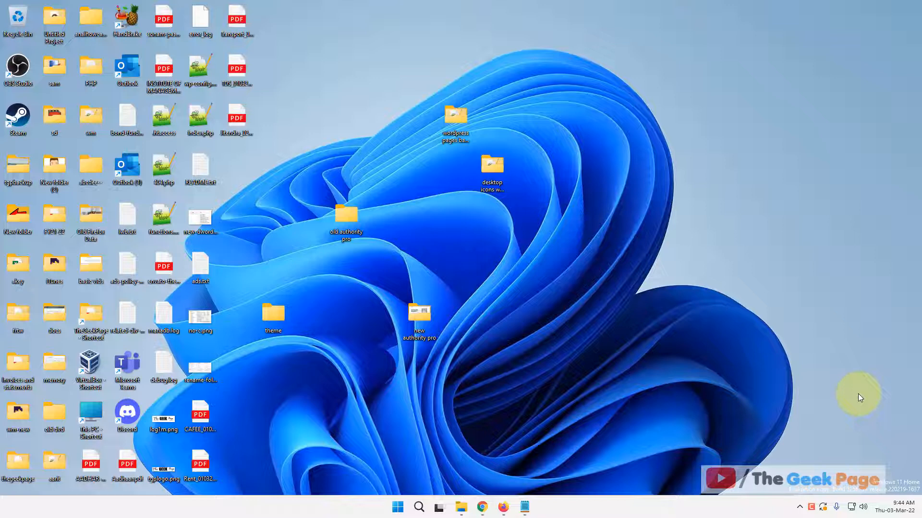
mouse_move(685, 356)
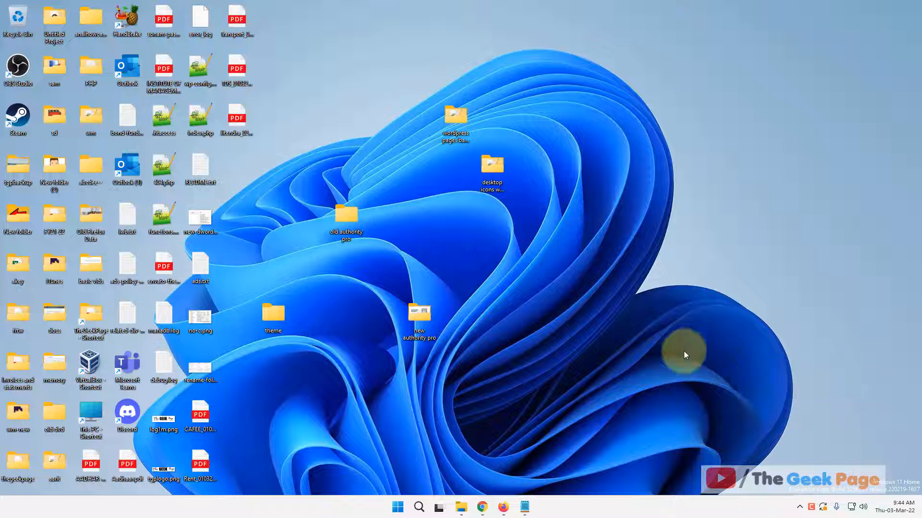
mouse_move(526, 257)
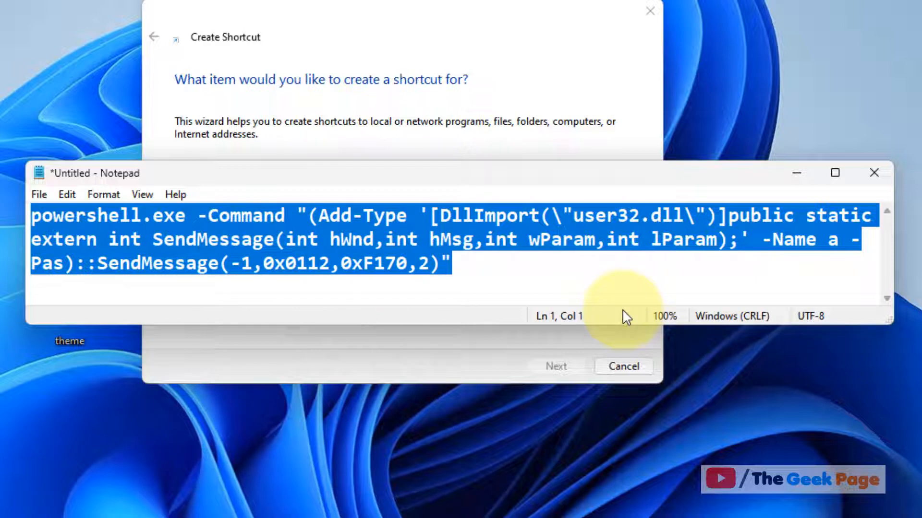
mouse_move(782, 189)
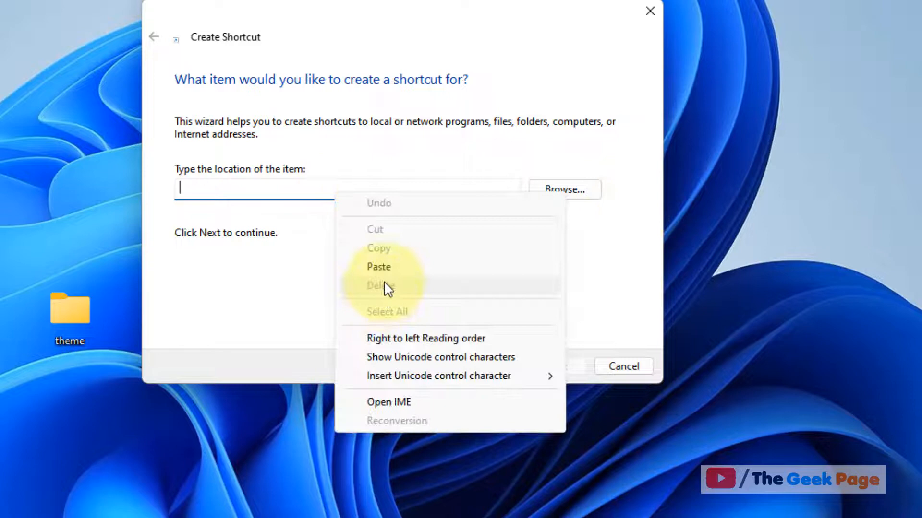
- Paste the PowerShell turn-off-display command as the shortcut location and continue
left_click(378, 266)
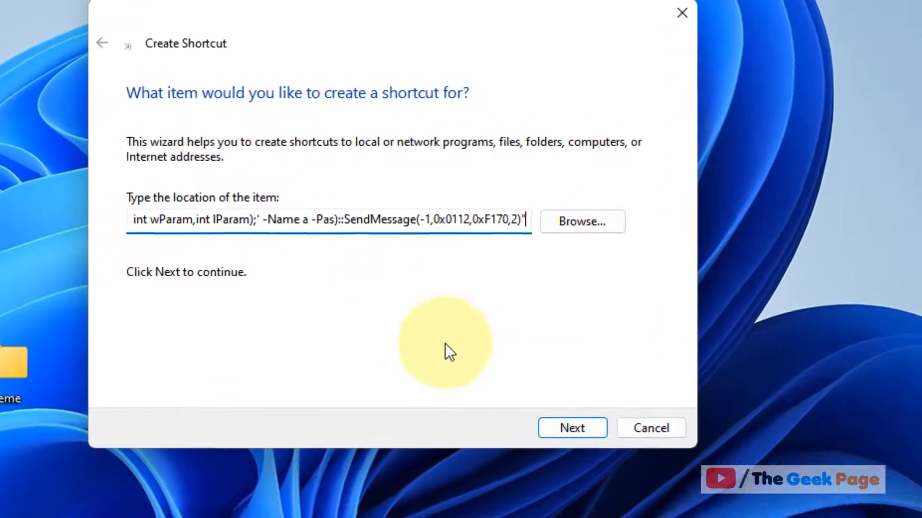
left_click(571, 427)
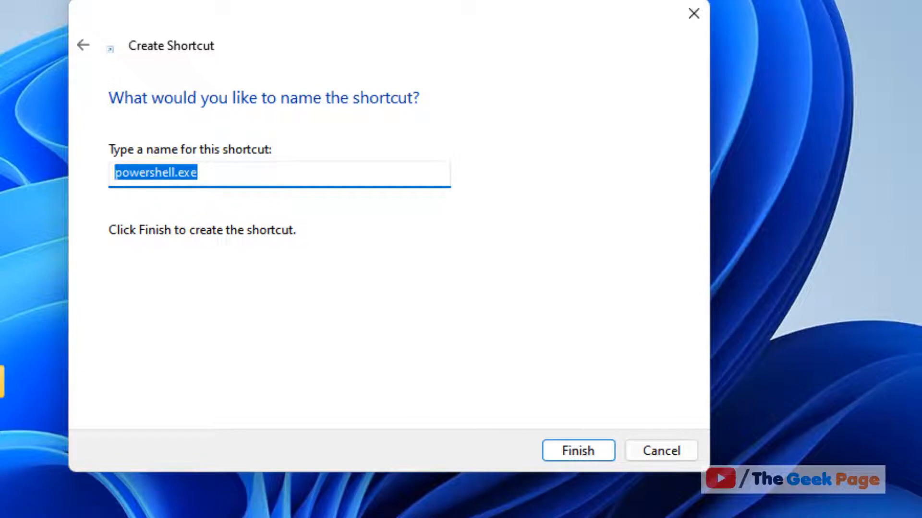
- Name the shortcut 'Turn off Display' and finish the wizard
type("Turn off")
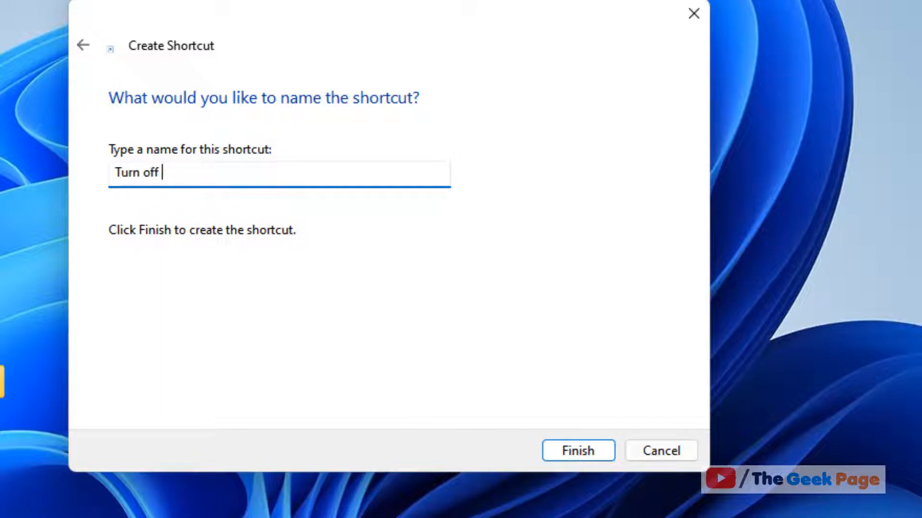
type("Display")
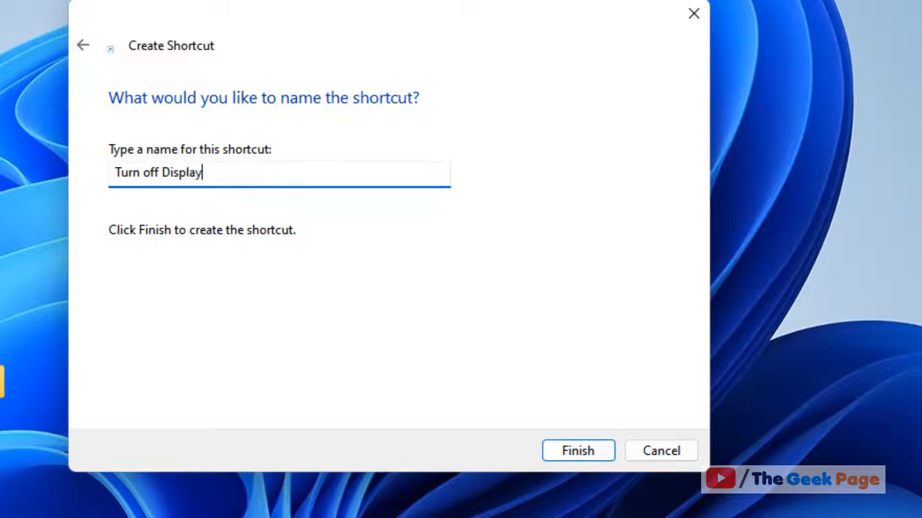
left_click(576, 451)
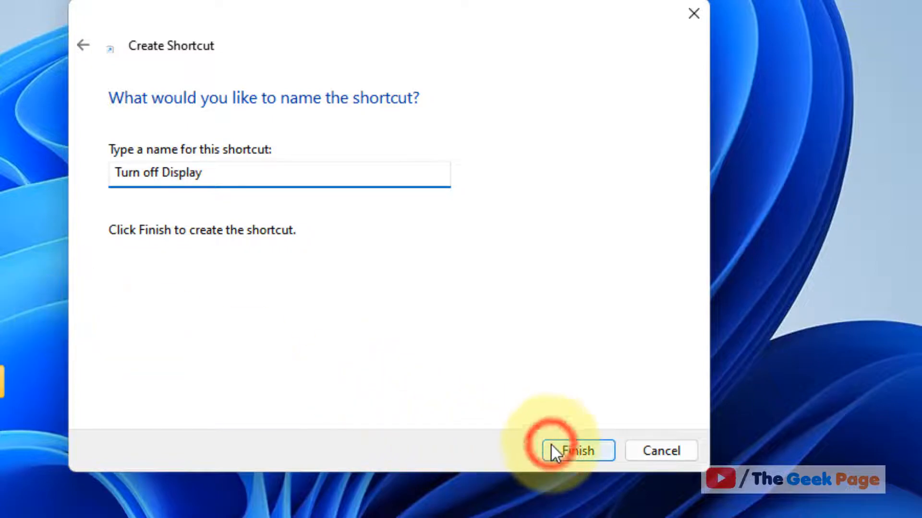
left_click(576, 451)
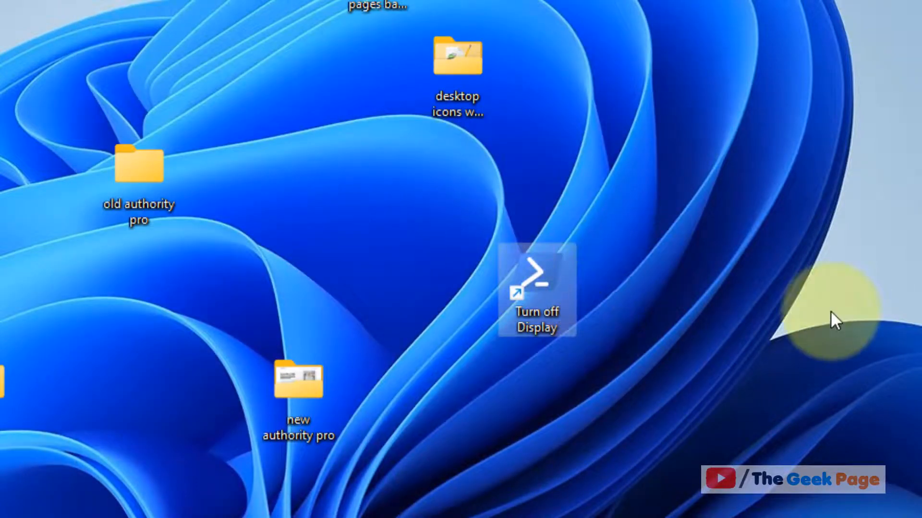
mouse_move(558, 294)
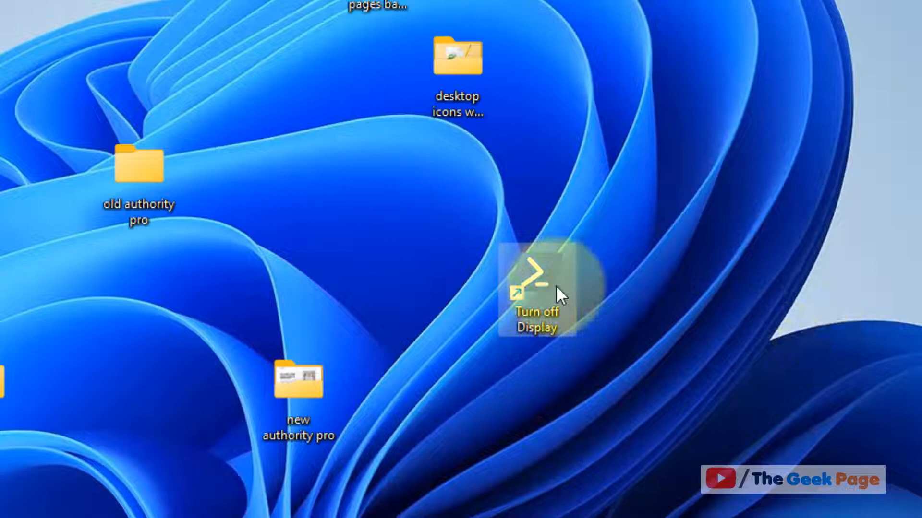
mouse_move(749, 352)
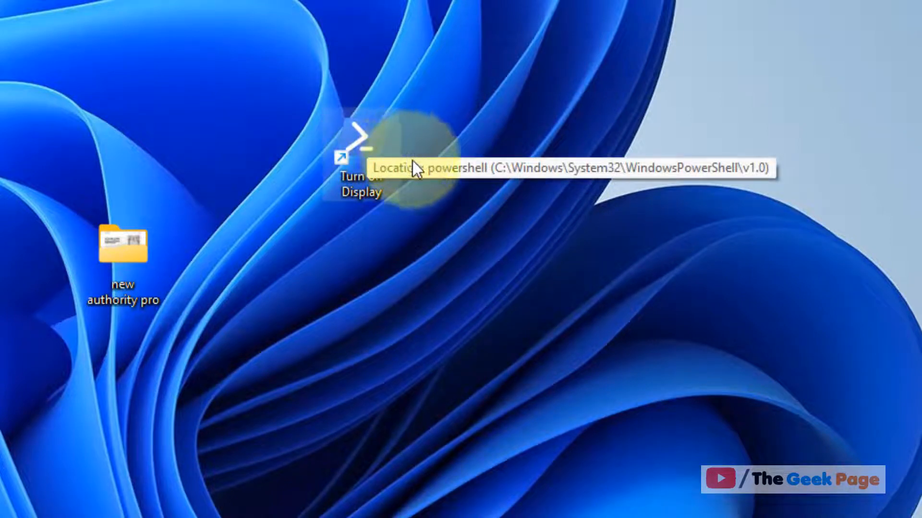
mouse_move(359, 162)
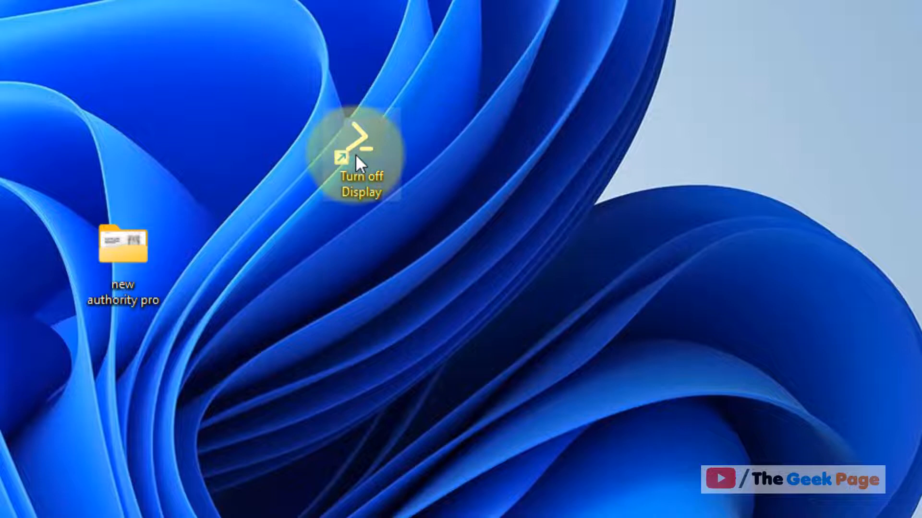
right_click(361, 152)
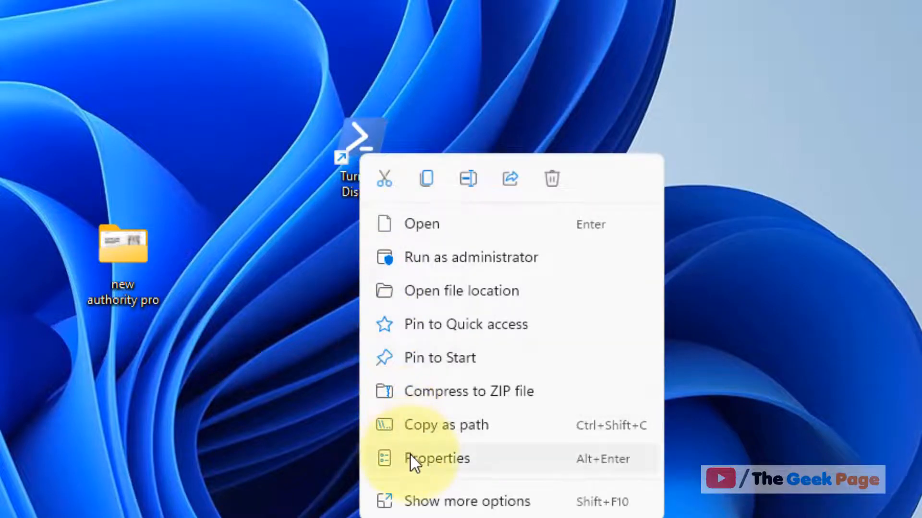
left_click(435, 458)
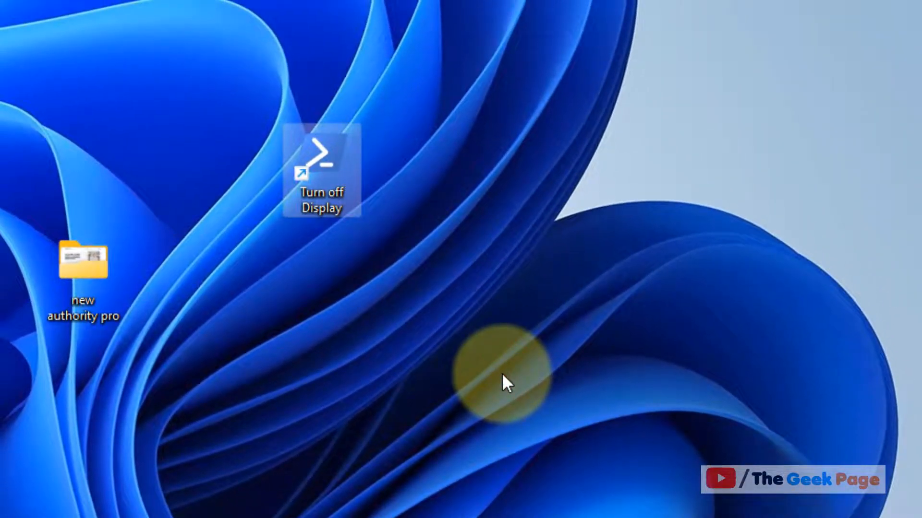
mouse_move(376, 194)
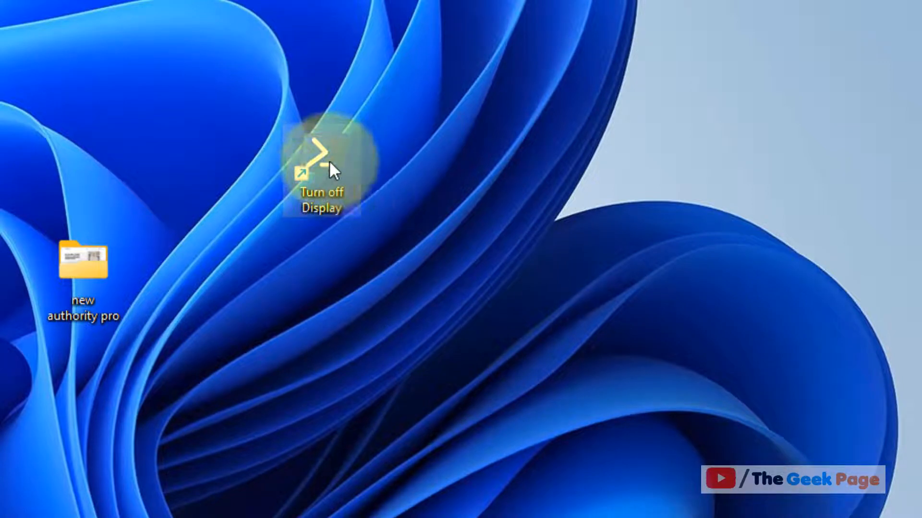
right_click(321, 165)
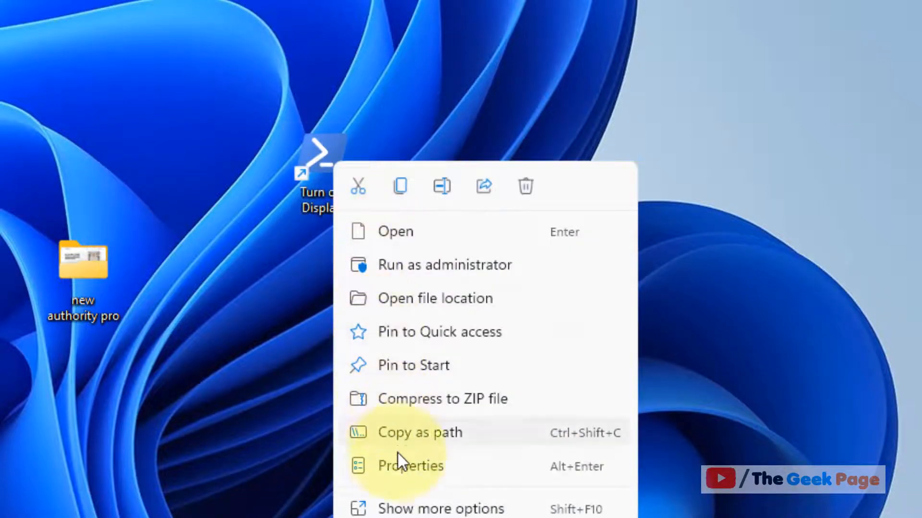
left_click(411, 466)
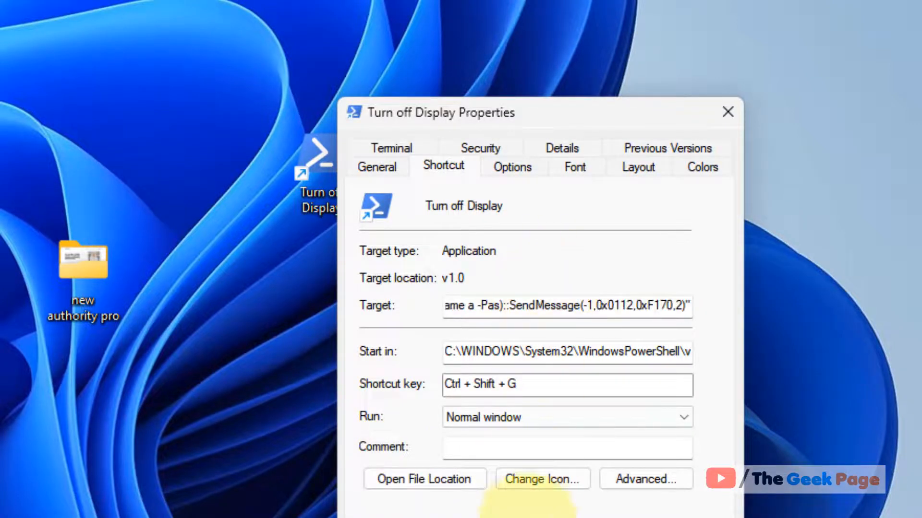
left_click(541, 479)
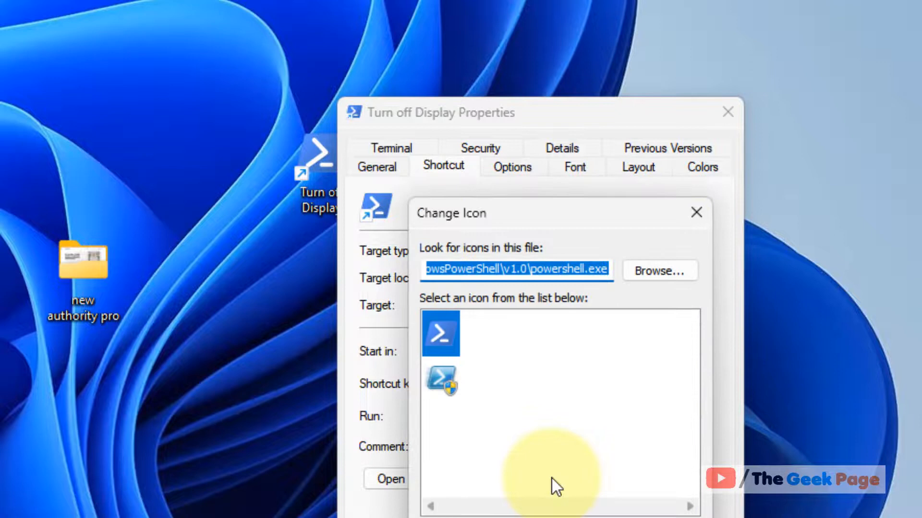
left_click(657, 271)
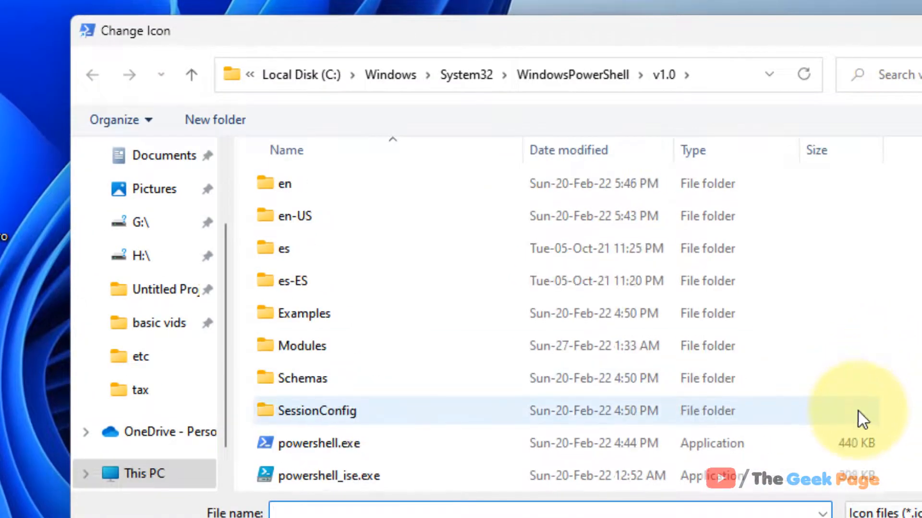
left_click(294, 216)
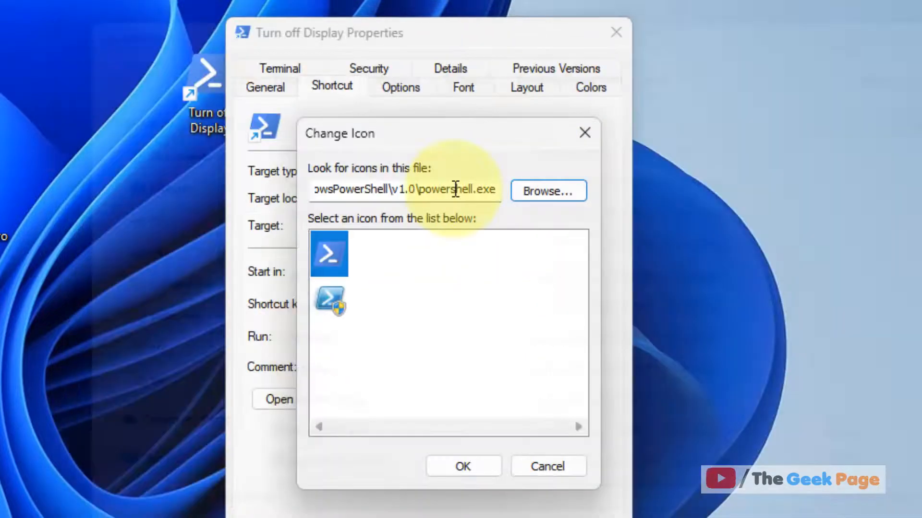
left_click(463, 466)
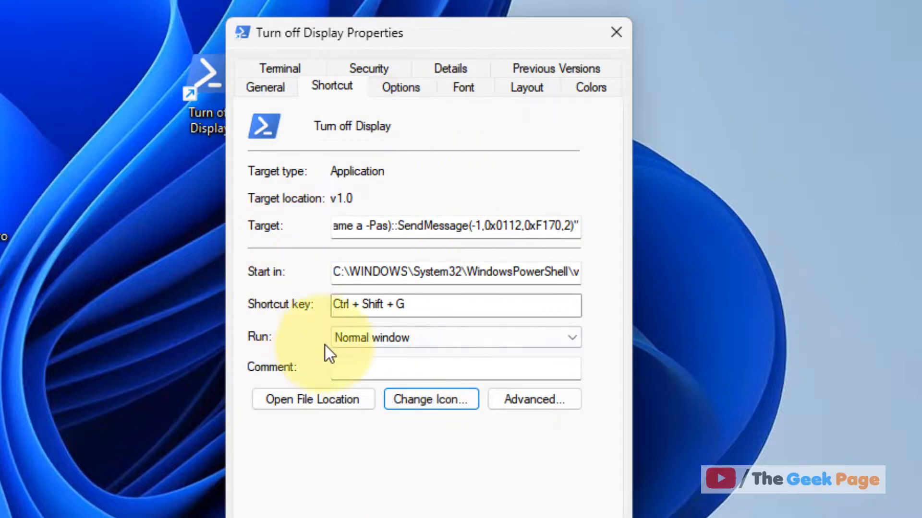
left_click(615, 32)
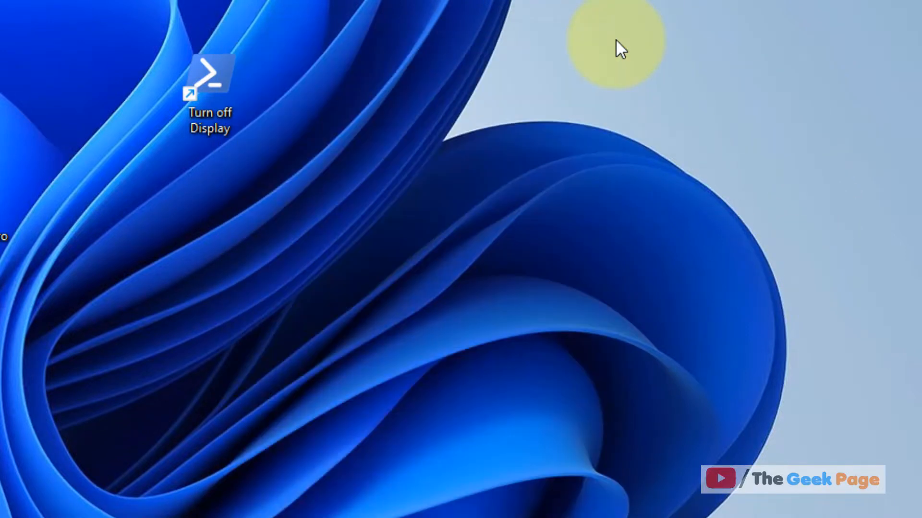